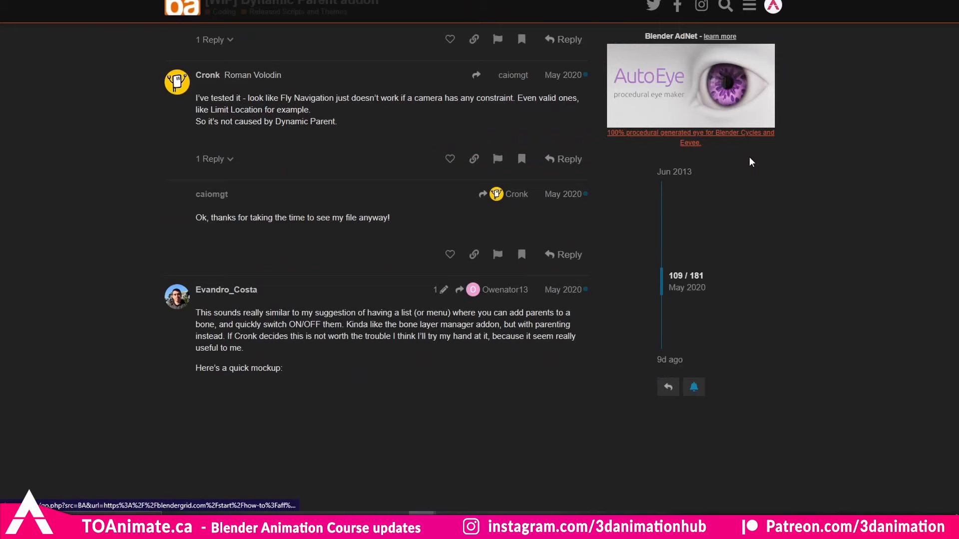
# - Scroll the sidebar to reveal the Dynamic Parent add-on panel
pyautogui.scroll(-3)
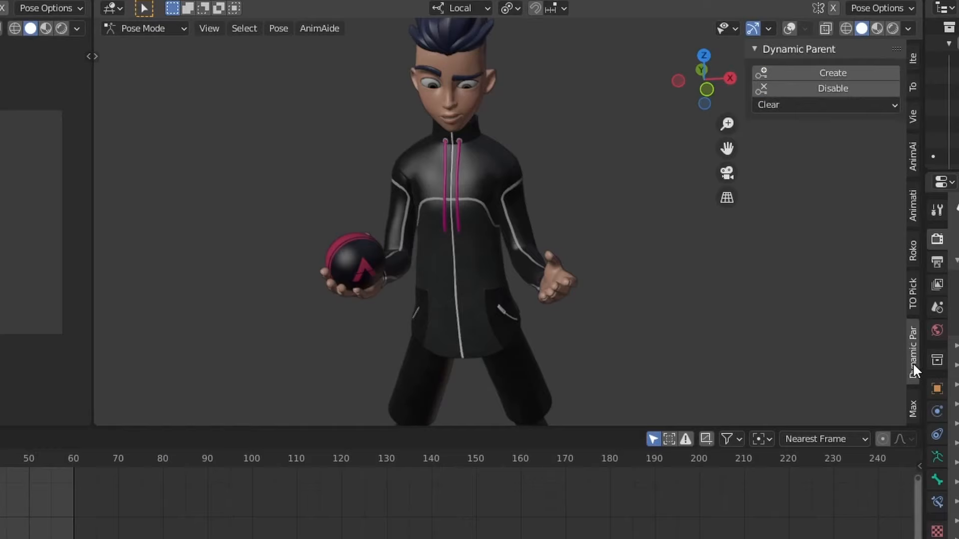
pyautogui.moveTo(777, 157)
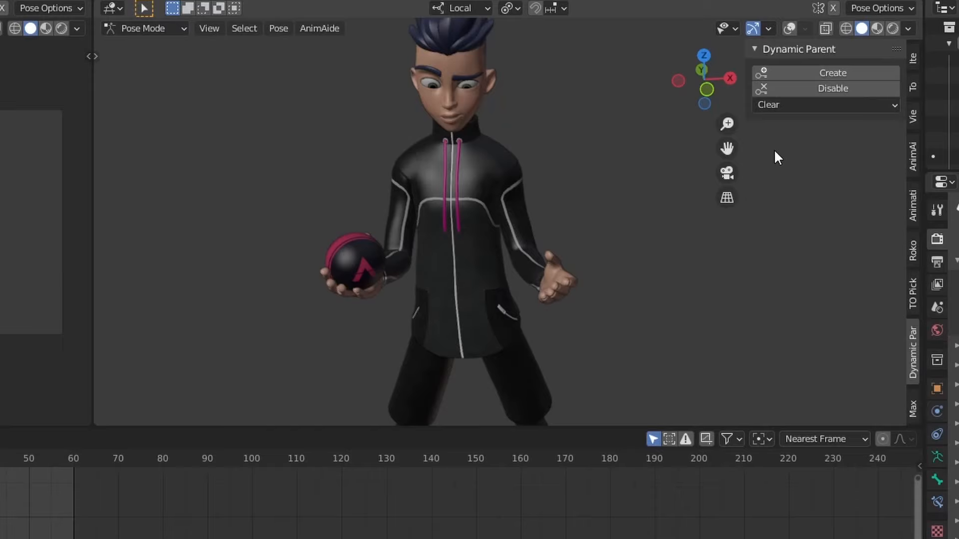
pyautogui.moveTo(673, 212)
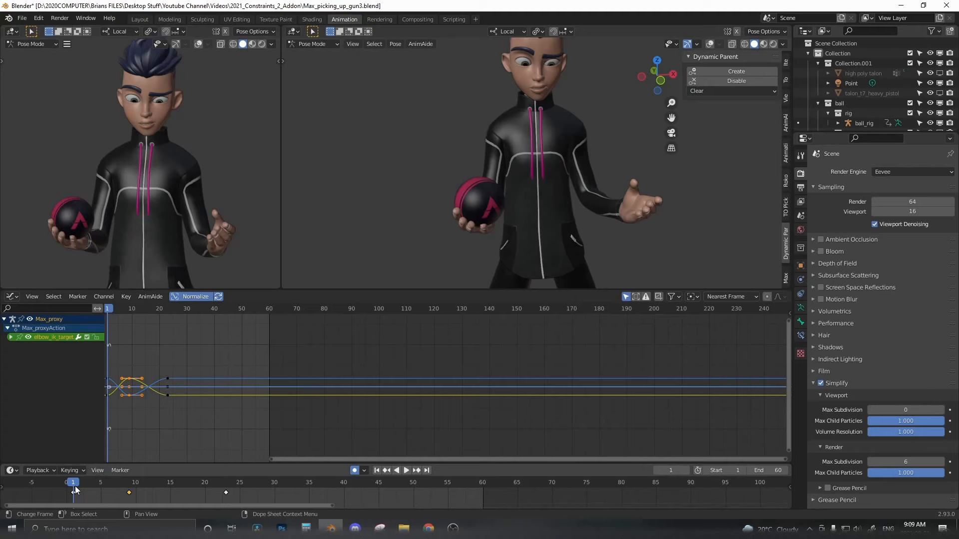
# - Scrub the timeline playhead forward and stop on frame 14 to inspect the pose
pyautogui.click(163, 482)
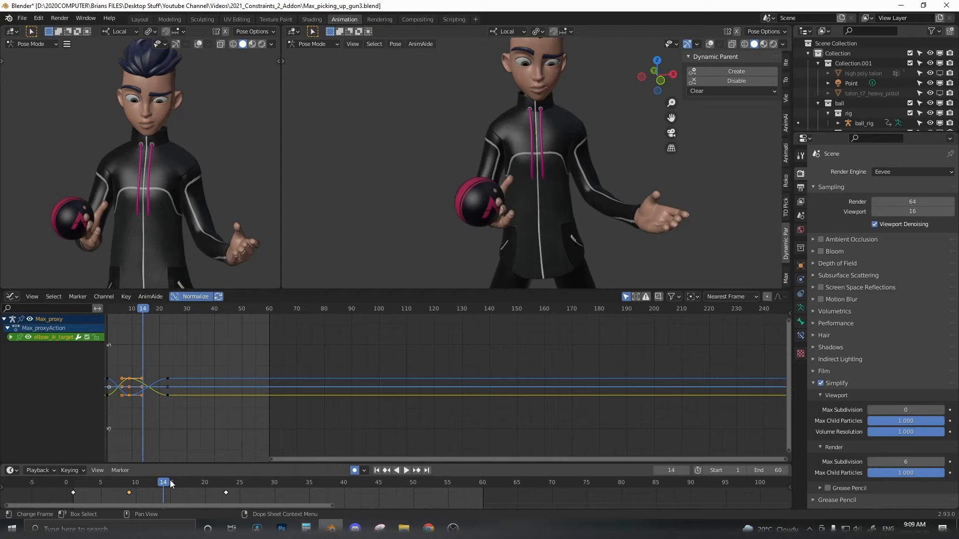
pyautogui.click(406, 470)
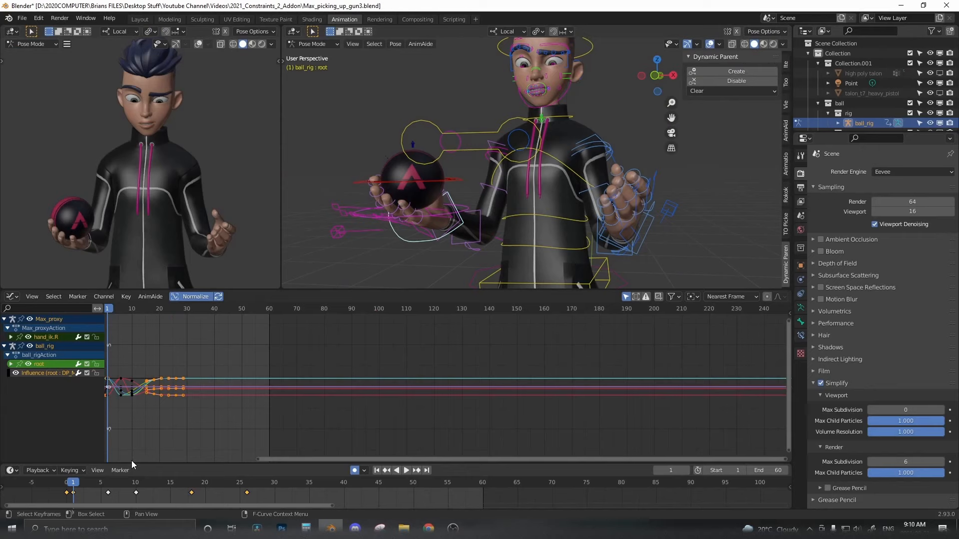
# - Select the ball_rig root control before constraining it to hand_ik.R
pyautogui.click(405, 471)
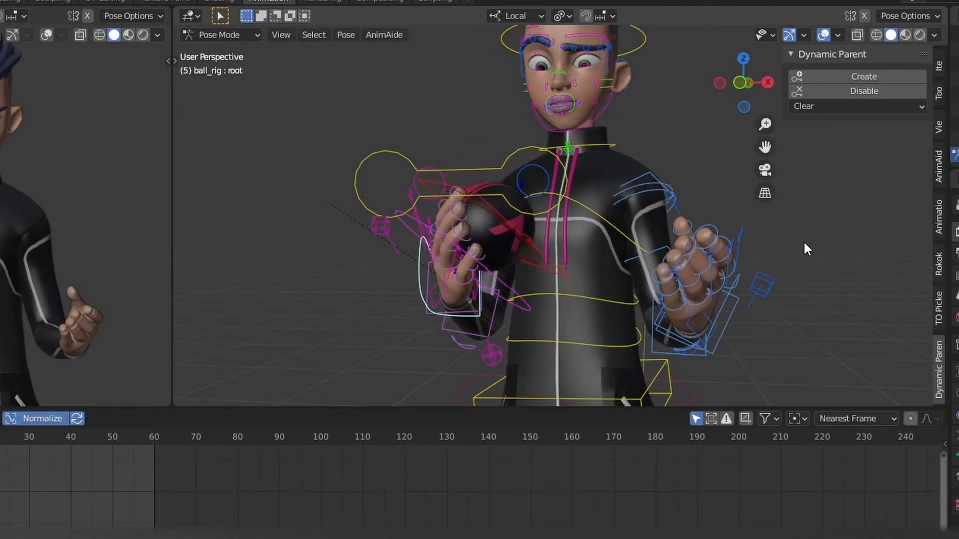
pyautogui.moveTo(863, 91)
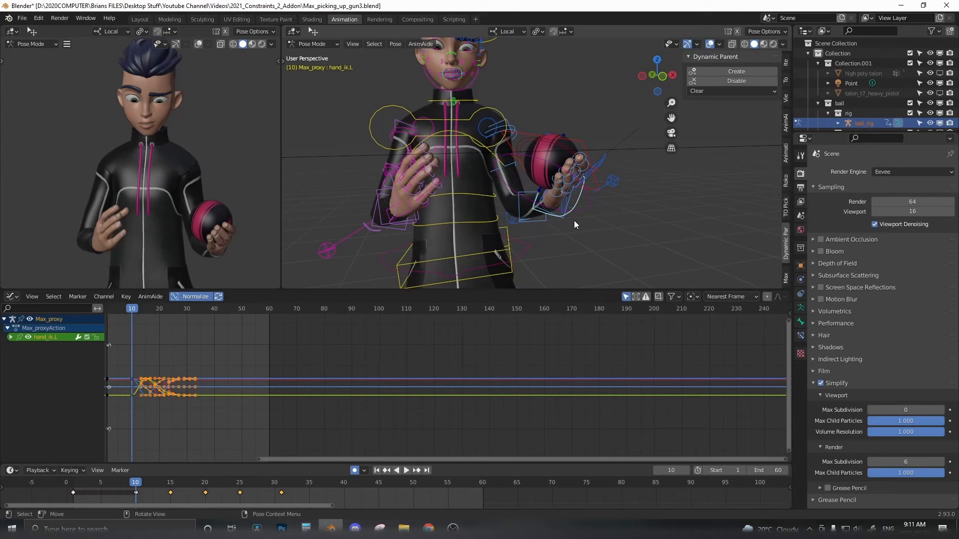
# - Select the ball rig's root control and move to frame 11 for the left-hand constraint
pyautogui.click(407, 471)
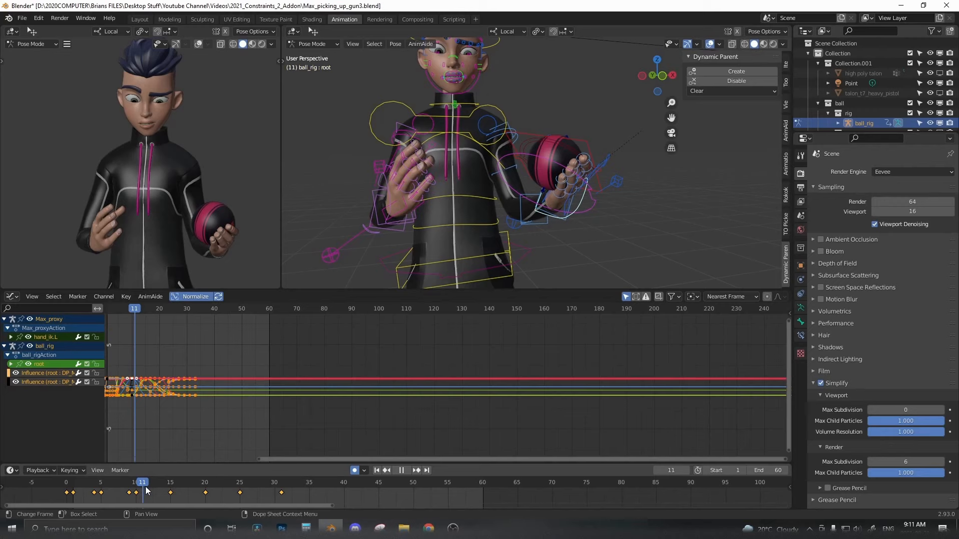
pyautogui.click(401, 470)
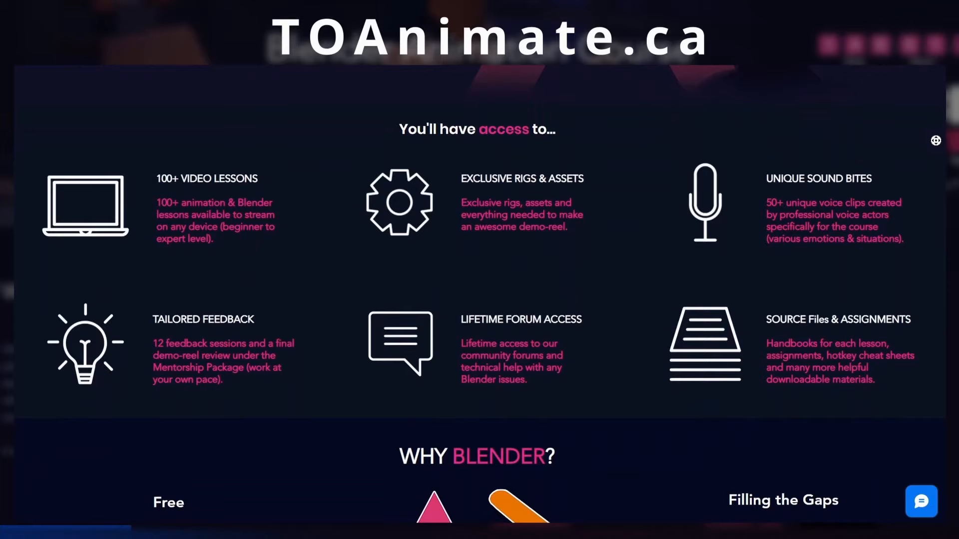
# - Scroll down to the 'You'll have access to' feature list and the newsletter sample
pyautogui.scroll(-3)
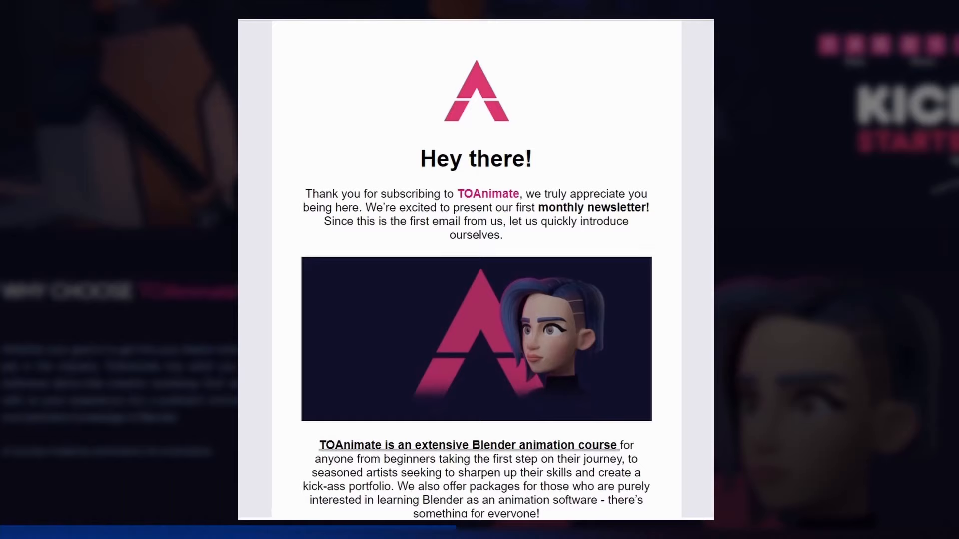
pyautogui.scroll(-3)
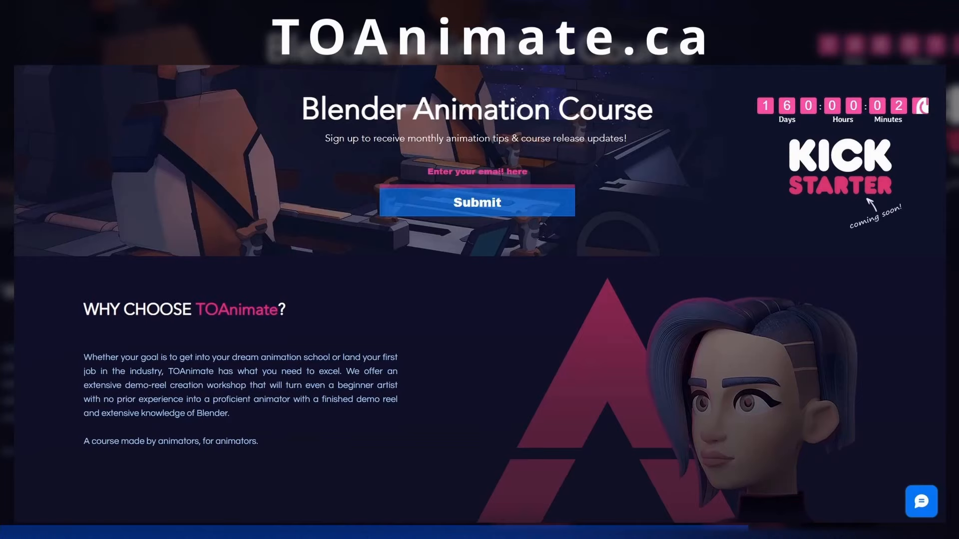
# - Enter 'sassss' in the email sign-up field and submit the form
pyautogui.write('sassss')
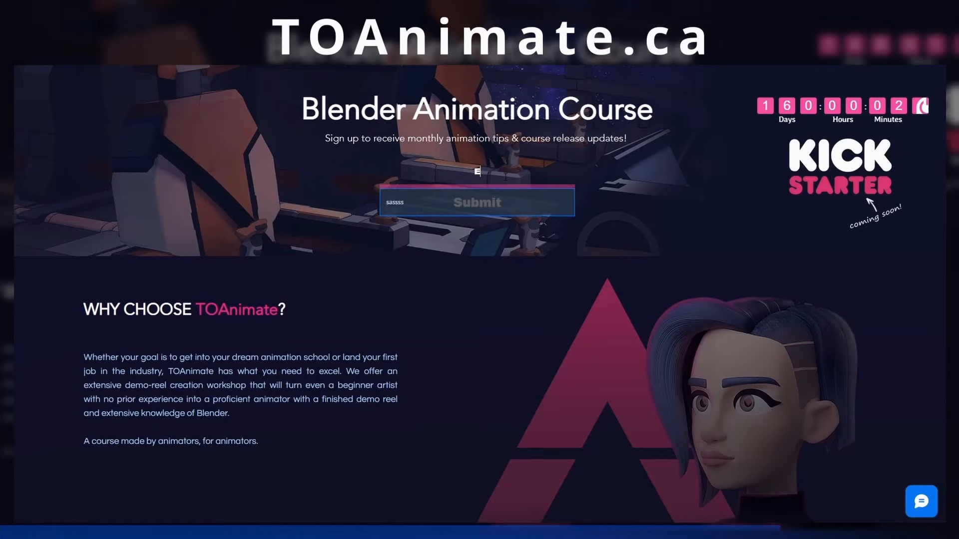
pyautogui.click(477, 202)
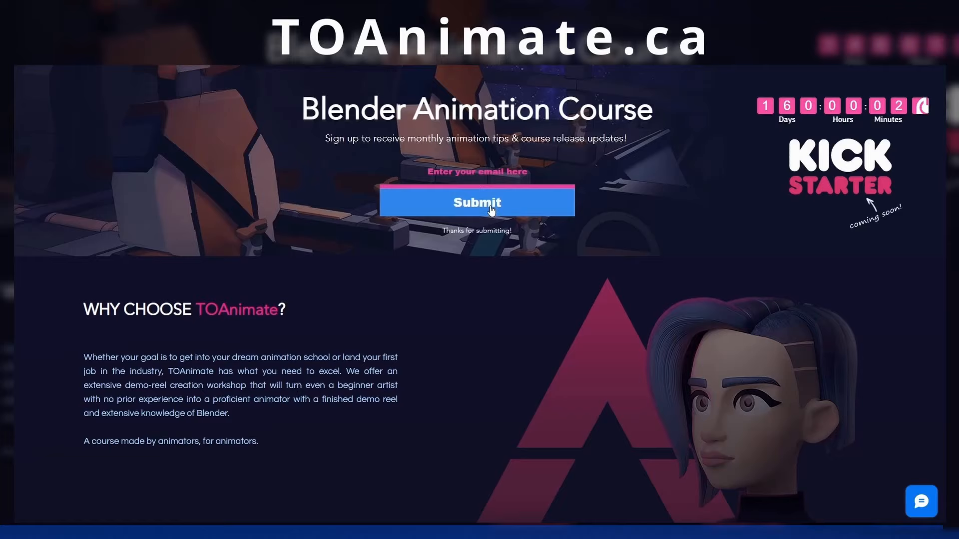